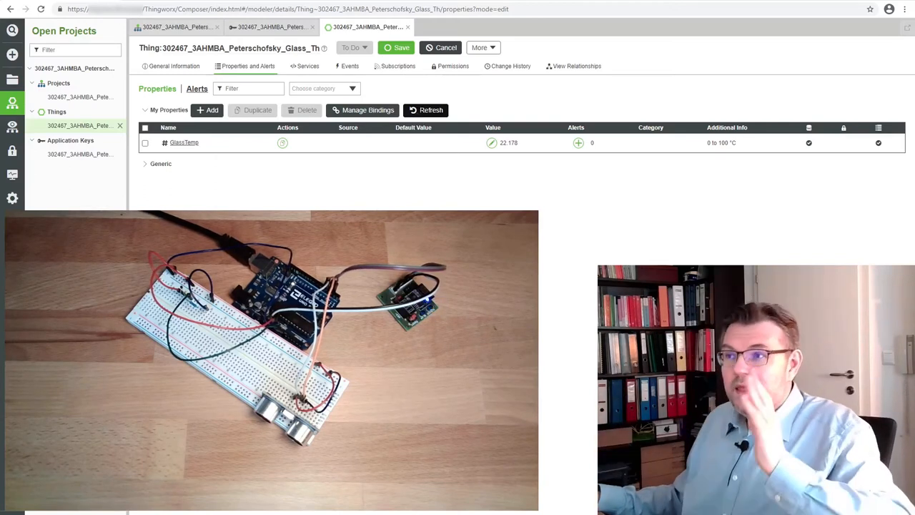
Step: Create a new mashup from the Blank Responsive template
left_click(397, 47)
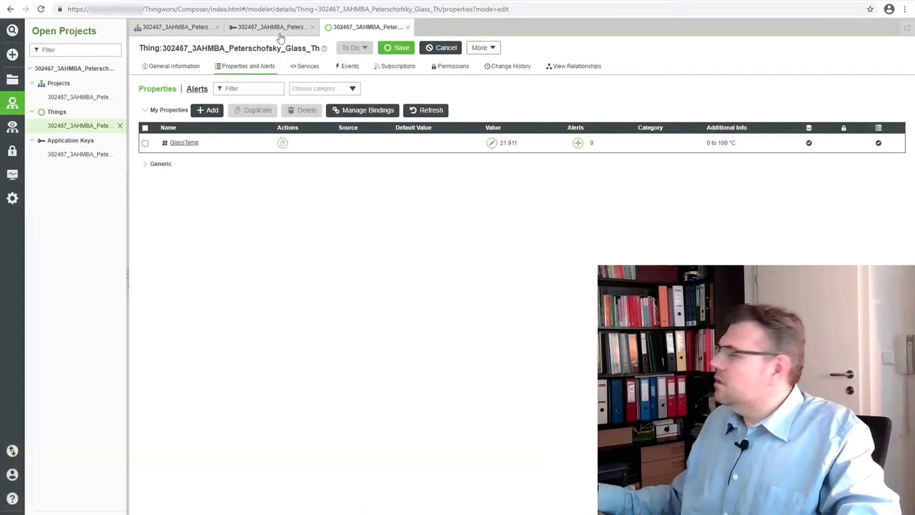
mouse_move(13, 55)
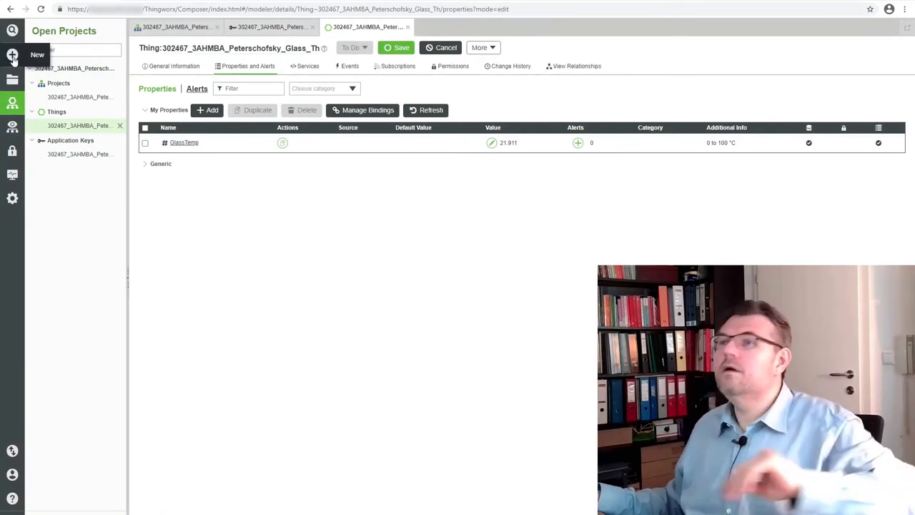
left_click(12, 56)
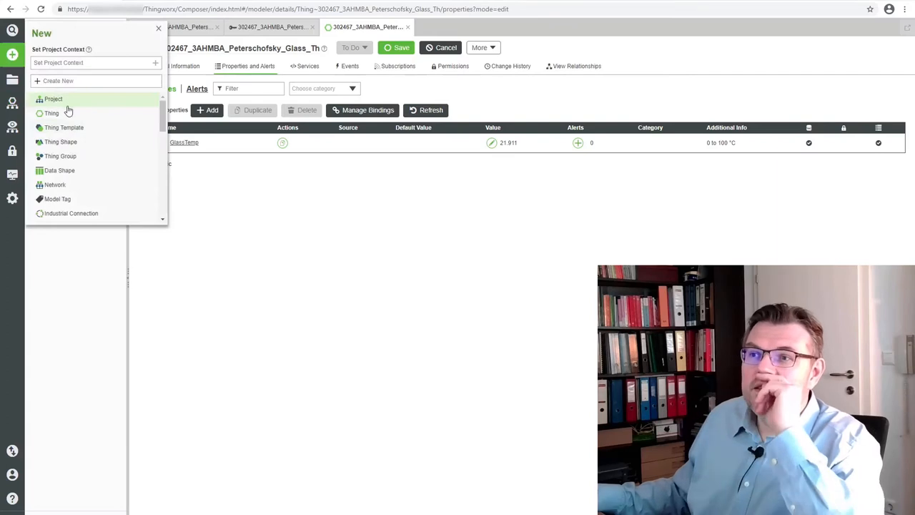
scroll("down", 3)
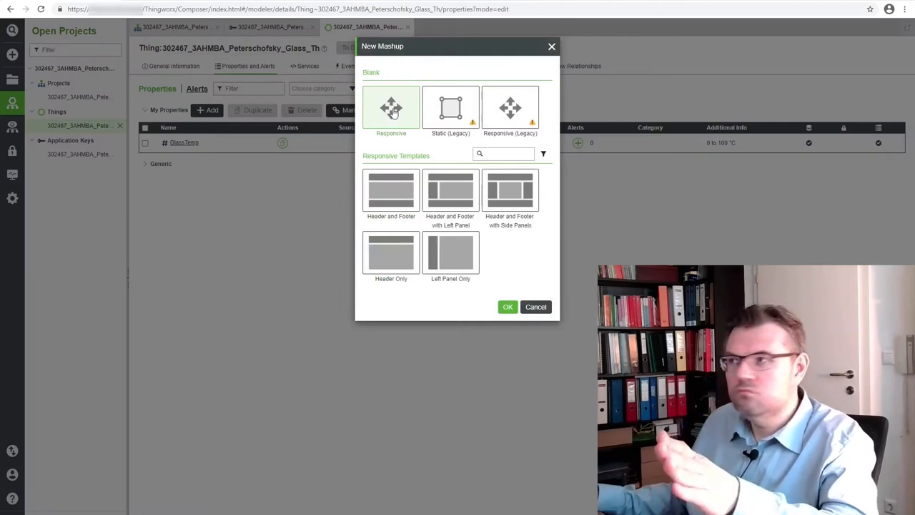
left_click(508, 307)
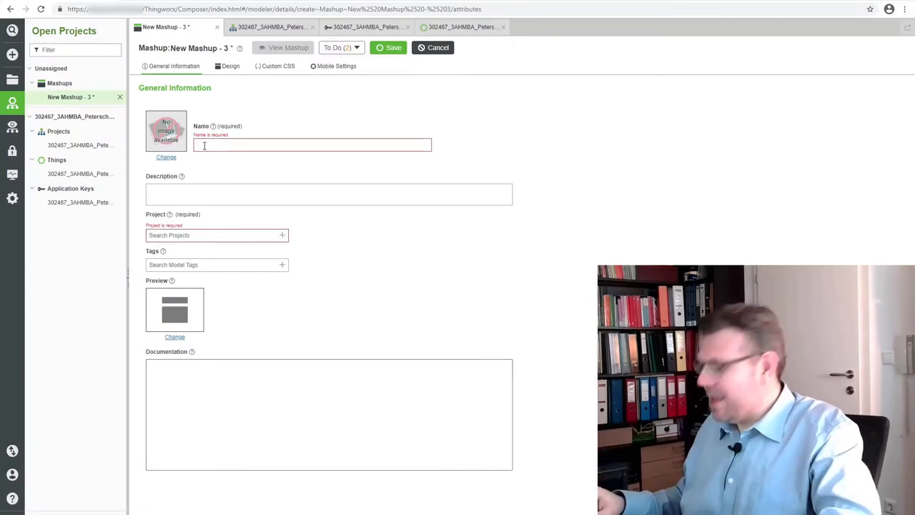
Step: Name the mashup '302Peterscholsky_Glass_Mu'
type("302467_3AHMBA_")
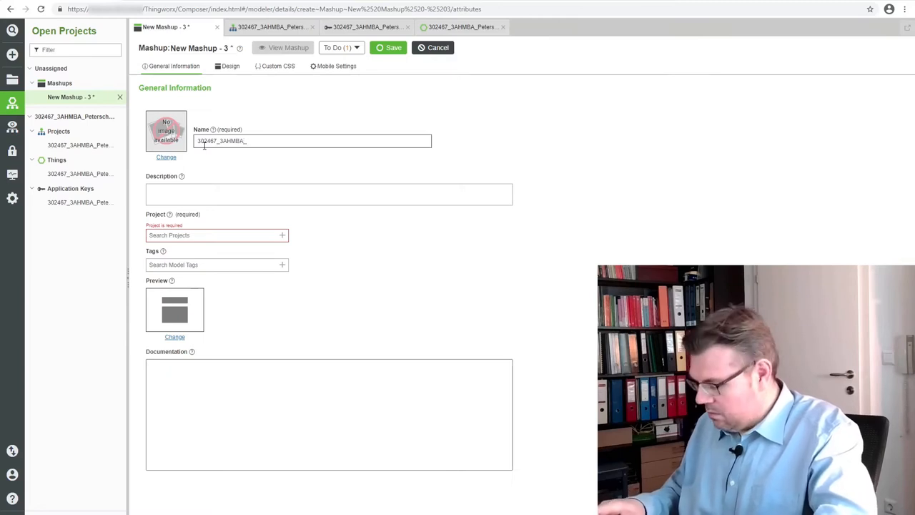
type("Peterschol")
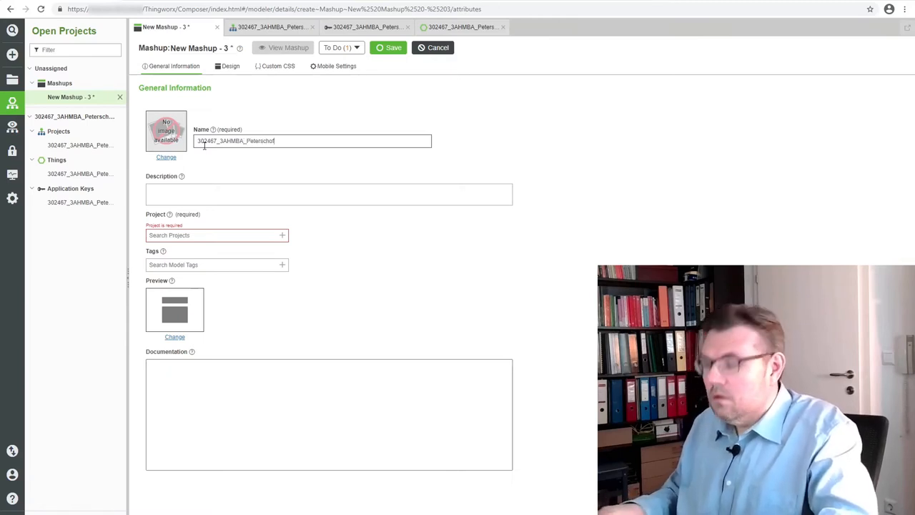
type("sky")
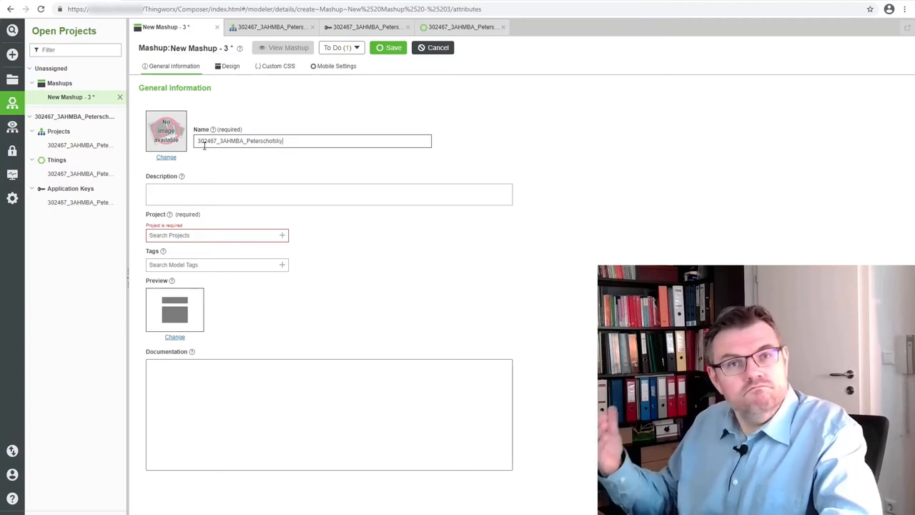
type("_")
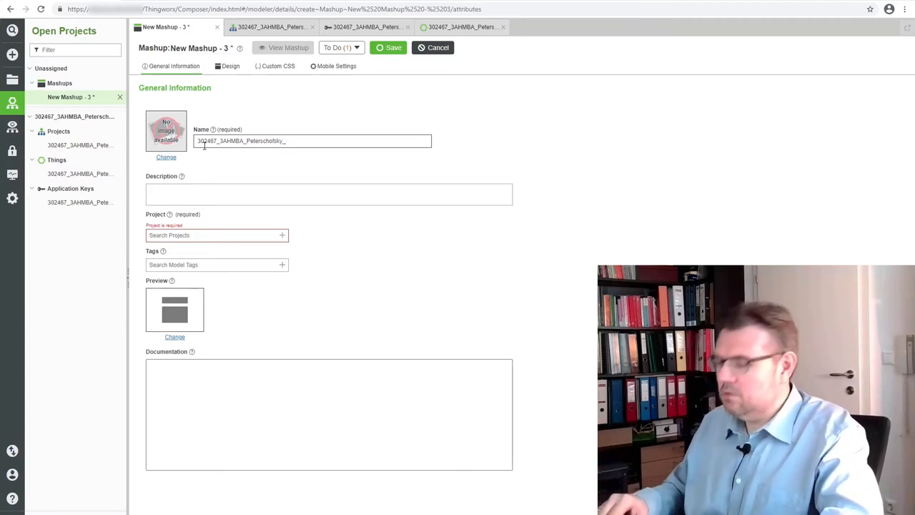
type("Glass_")
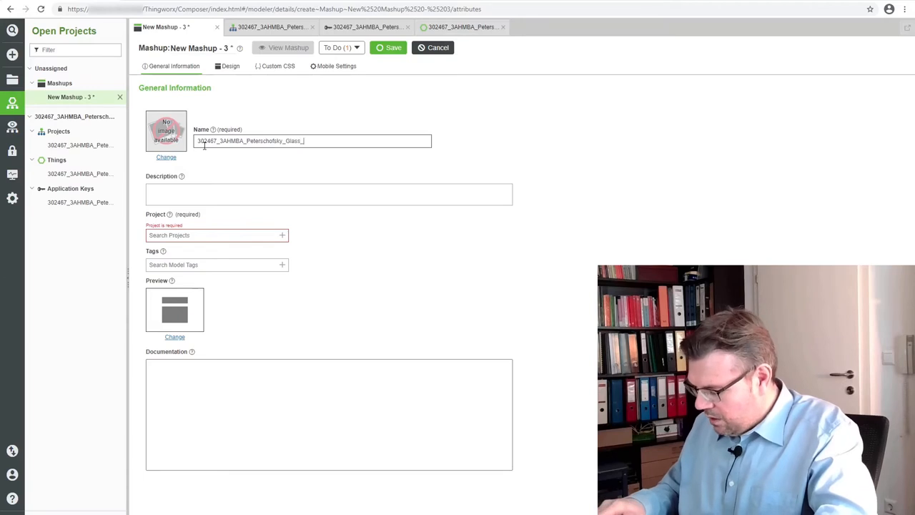
type("Mu")
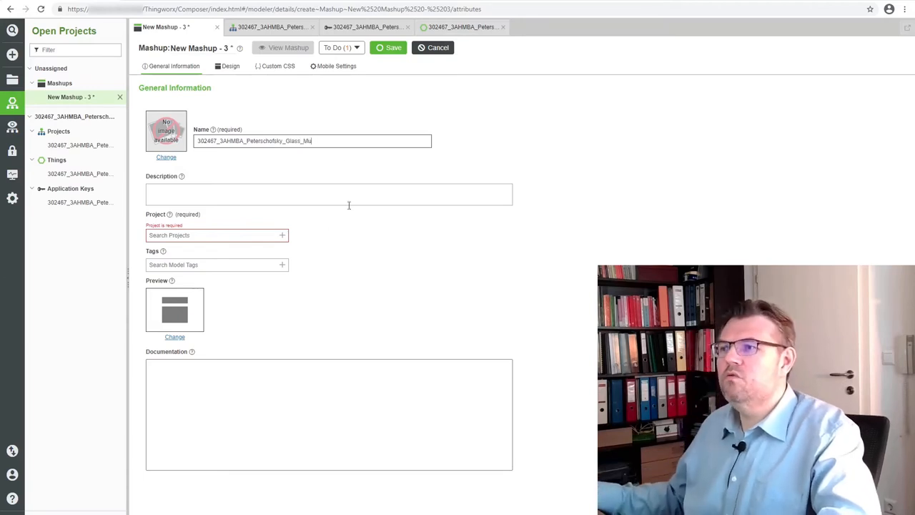
Step: Assign the mashup to the Glass project and save it
left_click(215, 234)
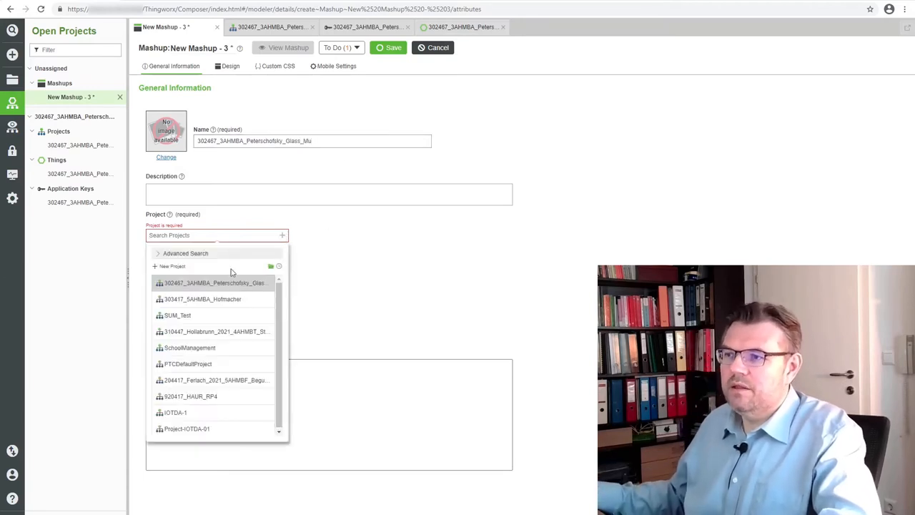
left_click(214, 282)
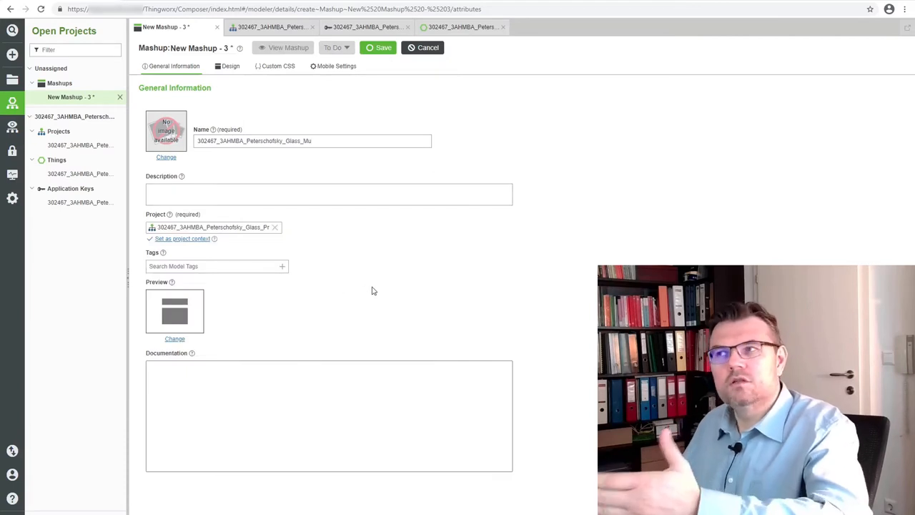
left_click(378, 48)
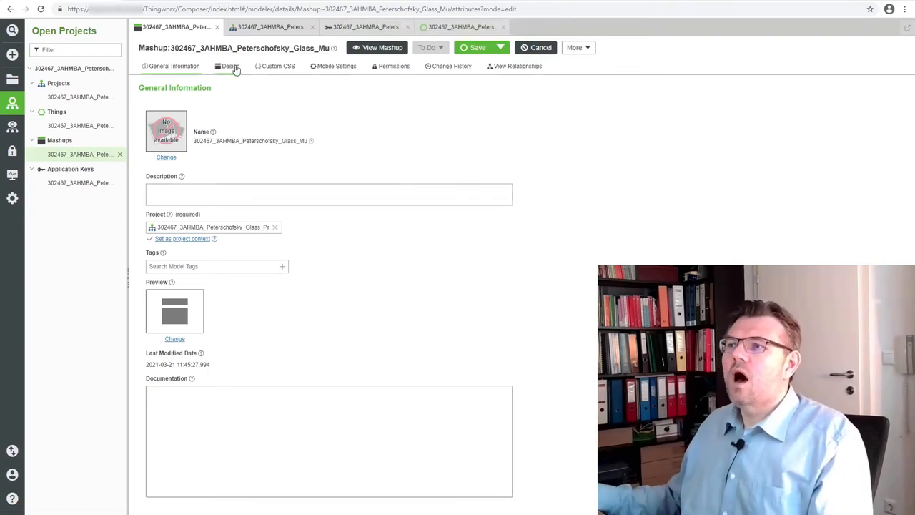
mouse_move(236, 69)
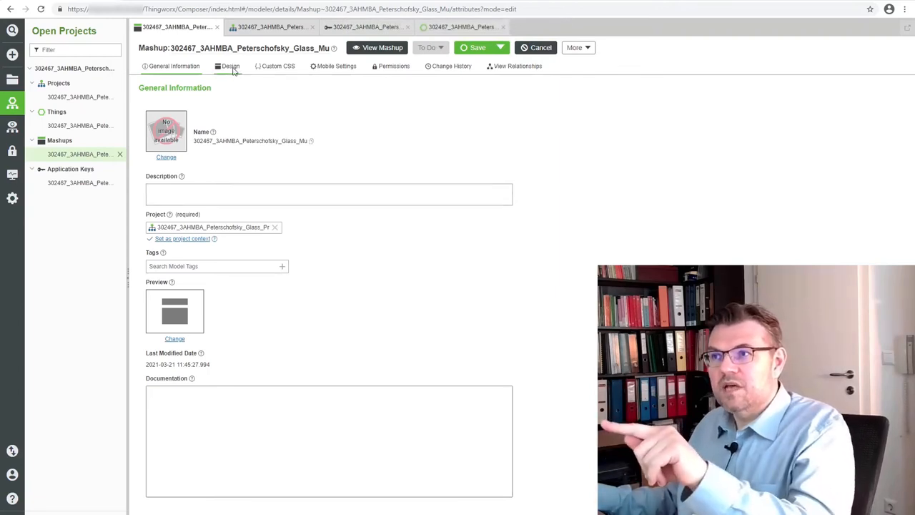
Step: Show the mashup's Design workspace and scroll the widget list toward LED Display
left_click(230, 66)
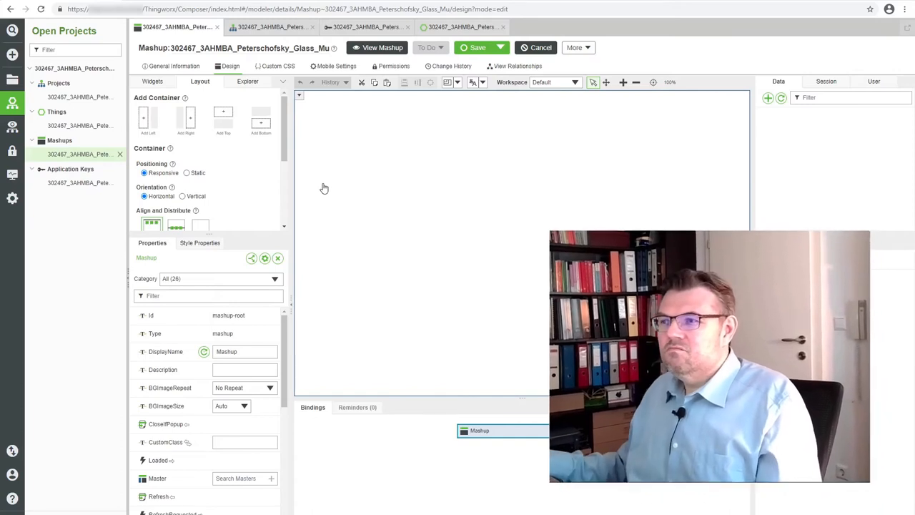
mouse_move(310, 354)
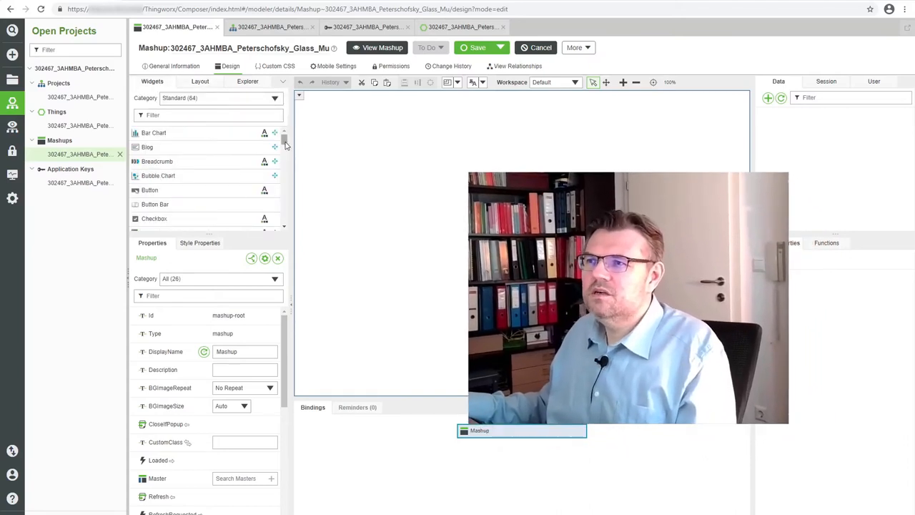
scroll("down", 3)
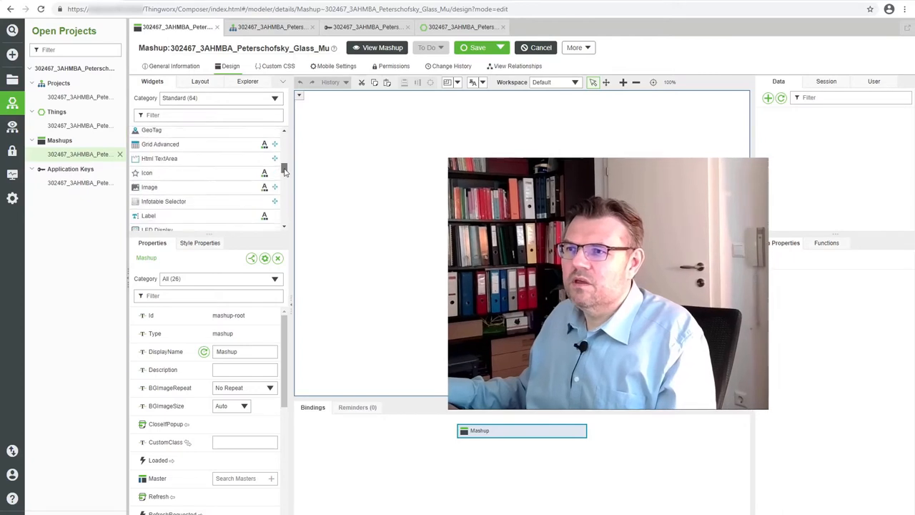
scroll("down", 3)
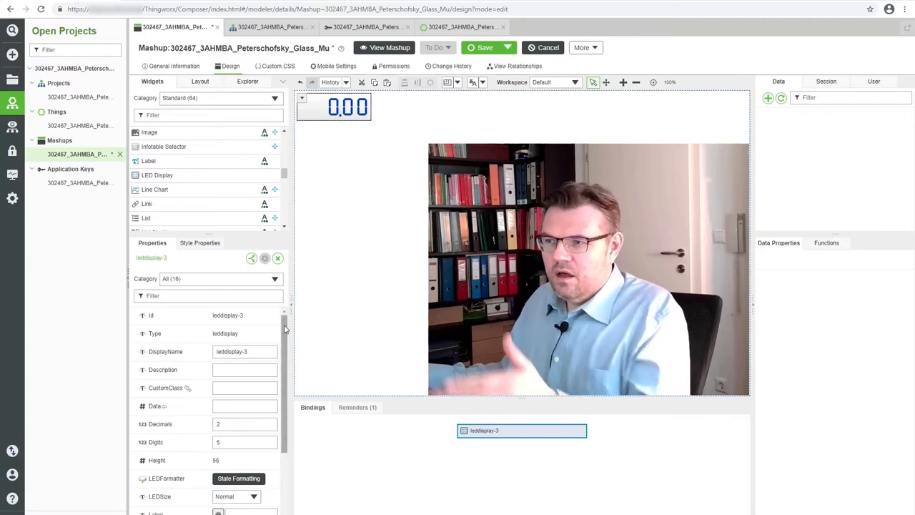
Step: Set the LED display's Label to 'Temperature'
scroll("down", 3)
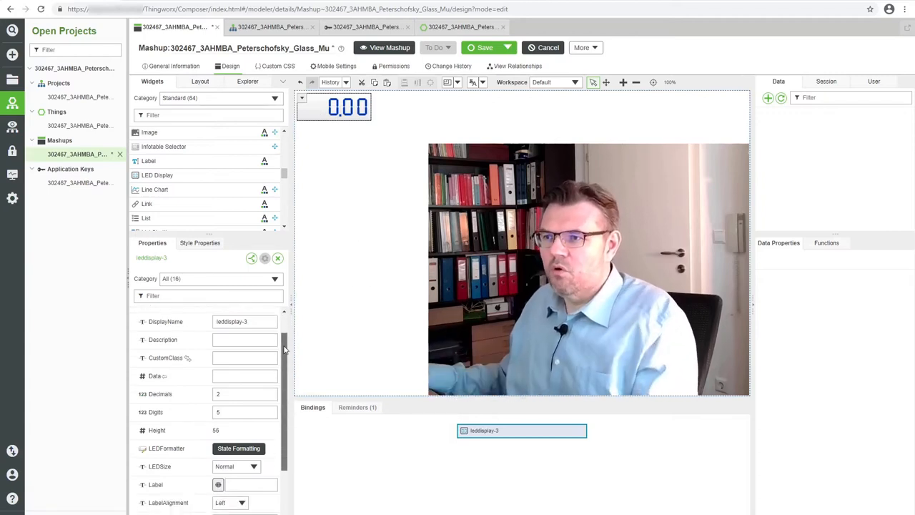
scroll("down", 3)
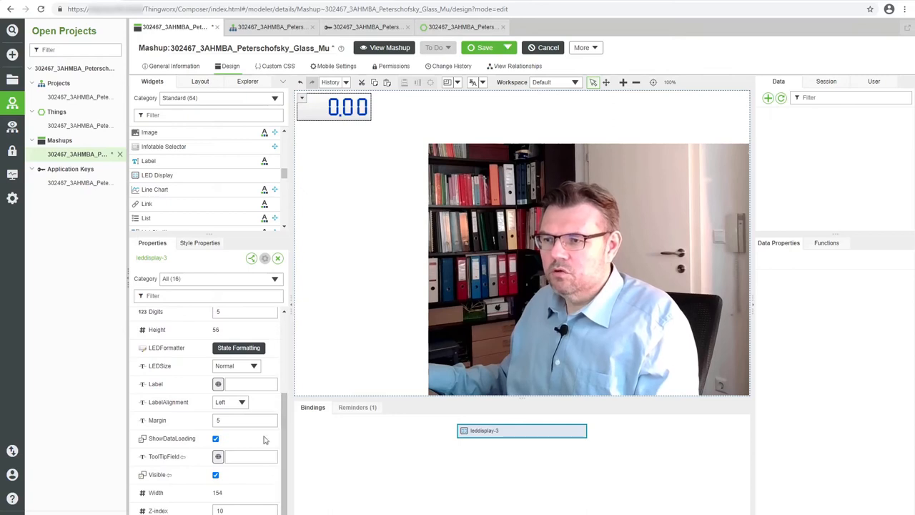
left_click(250, 384)
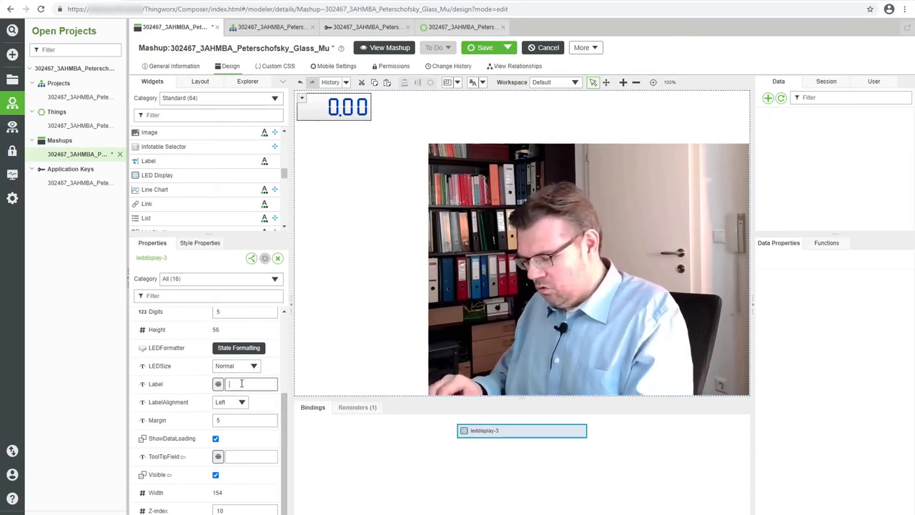
type("Temperature")
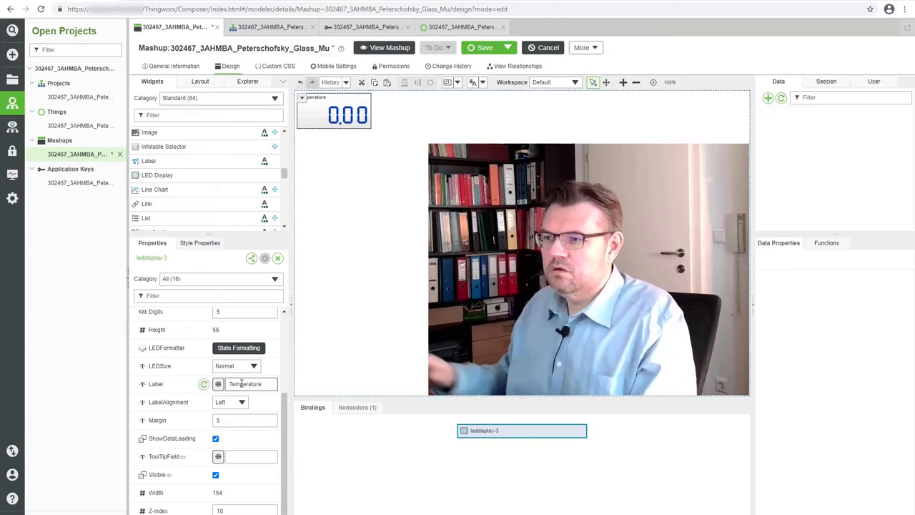
Step: Try Large and Small LED sizes, then set LEDSize back to Normal
left_click(236, 365)
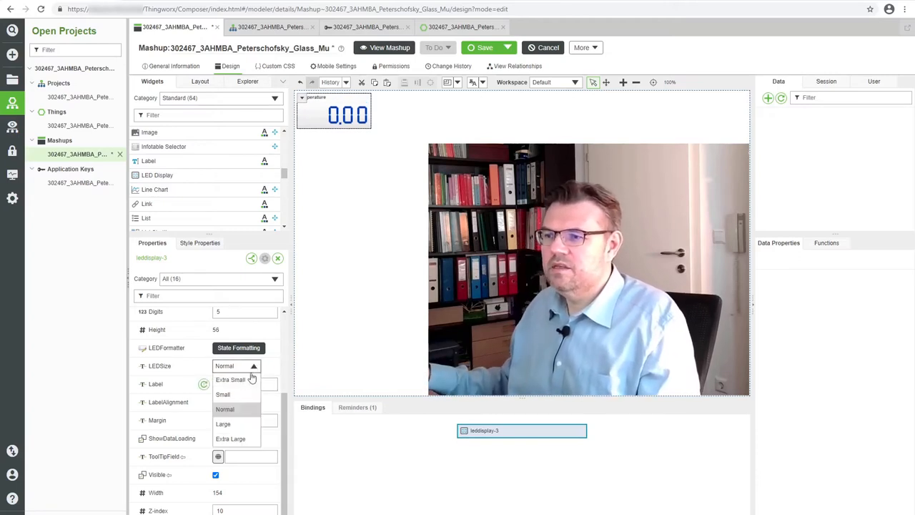
left_click(224, 424)
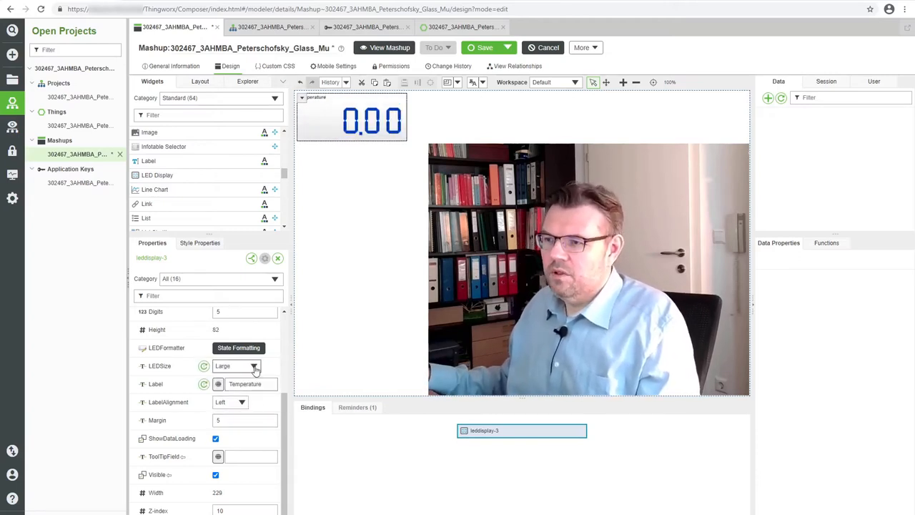
left_click(236, 365)
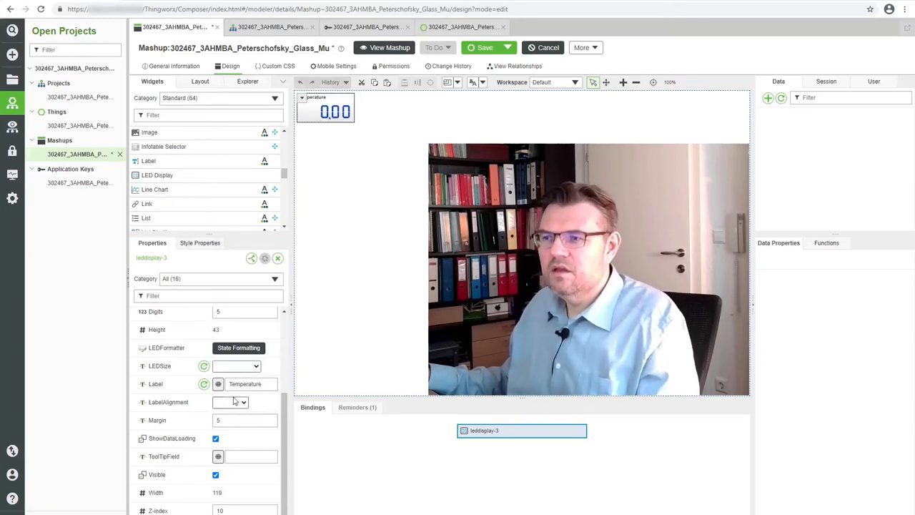
left_click(255, 366)
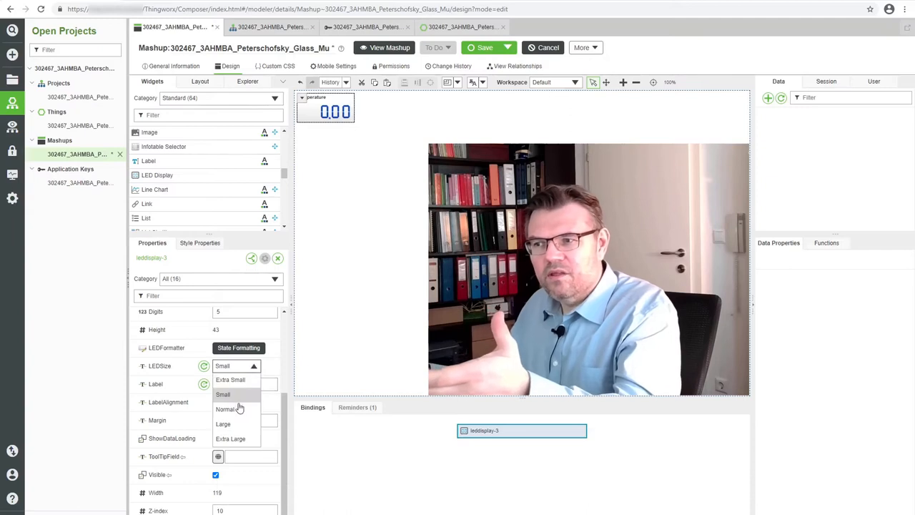
left_click(227, 409)
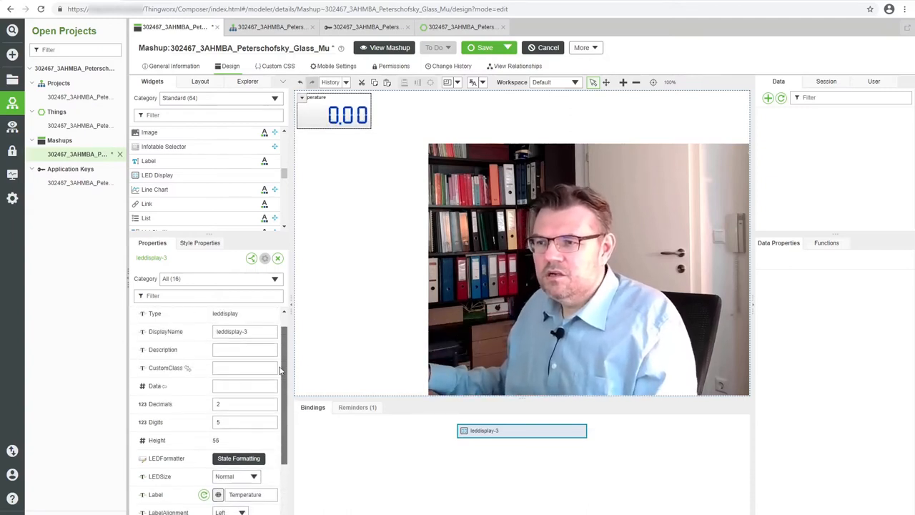
scroll("down", 3)
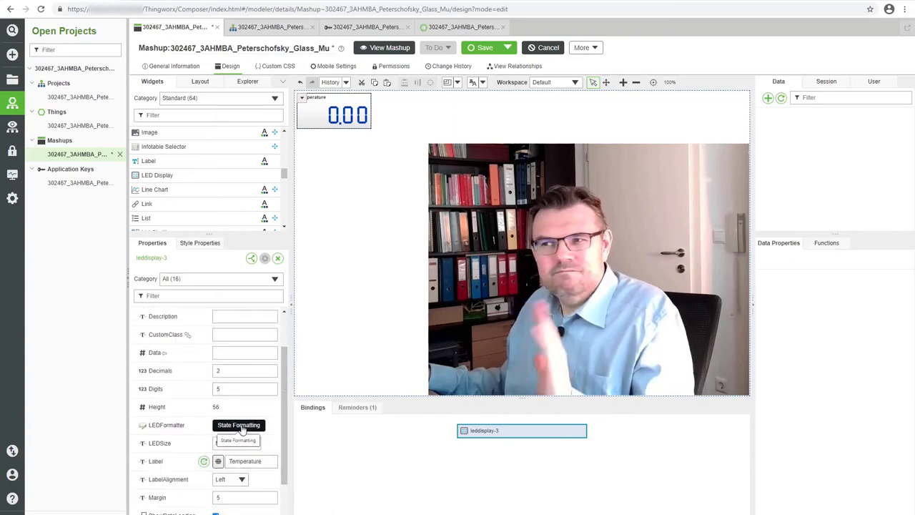
left_click(201, 243)
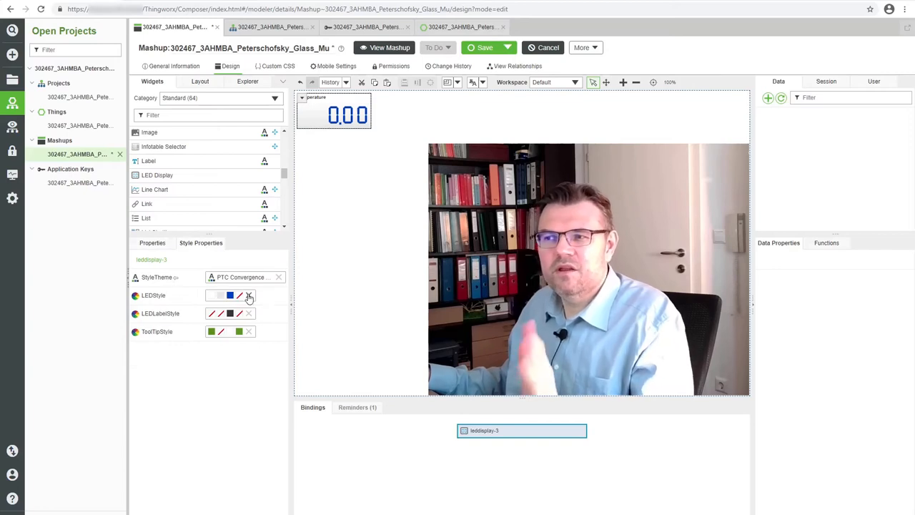
left_click(151, 243)
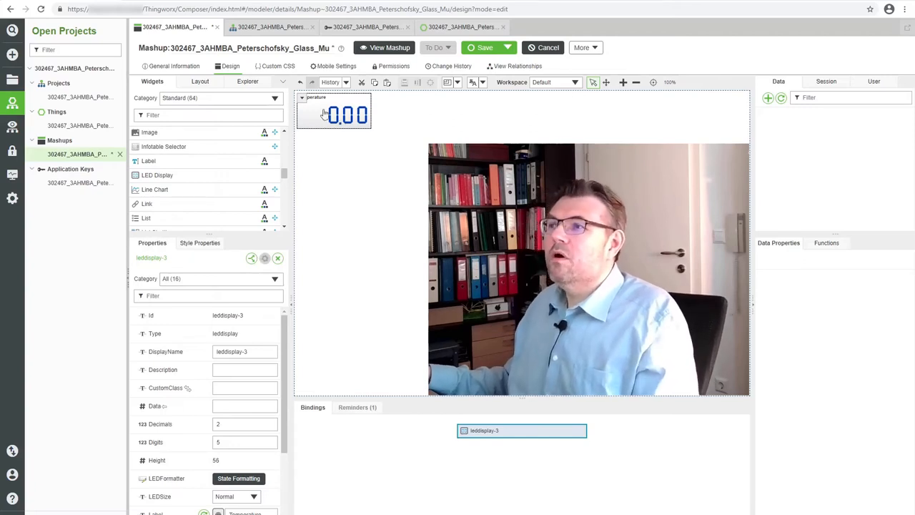
mouse_move(336, 135)
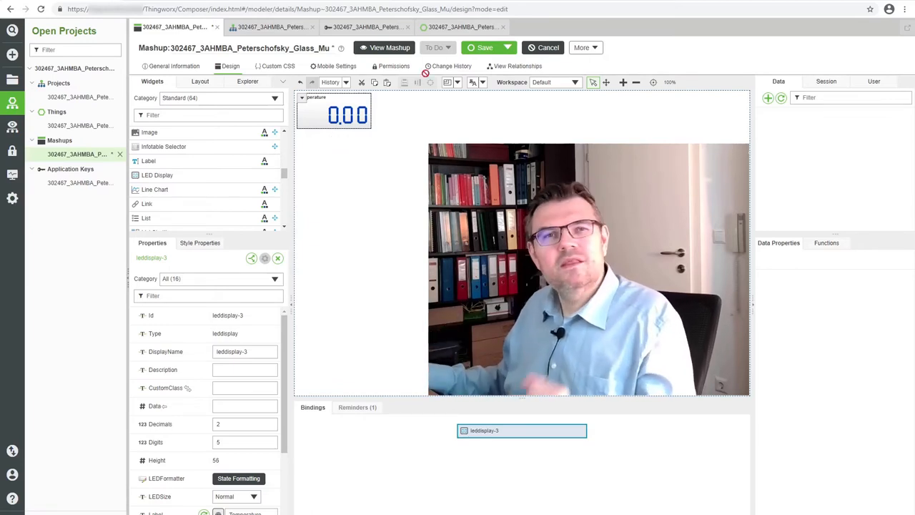
left_click(485, 47)
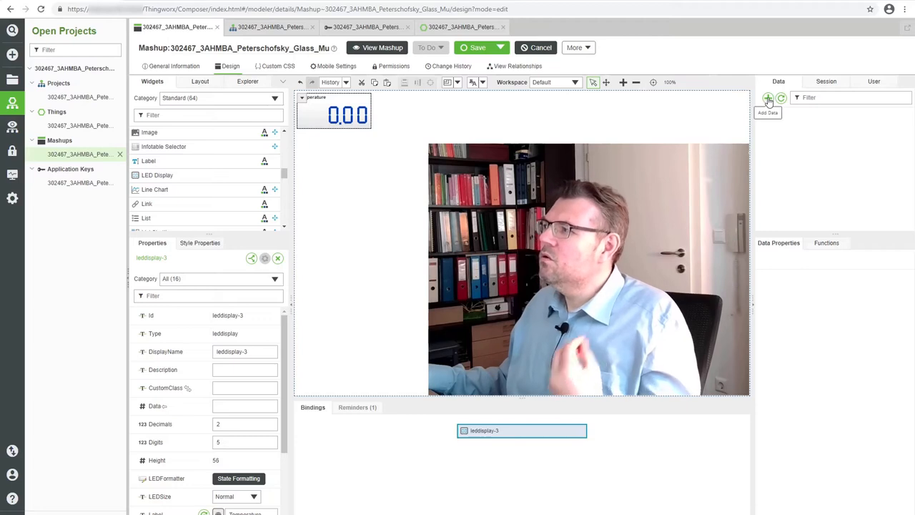
mouse_move(806, 166)
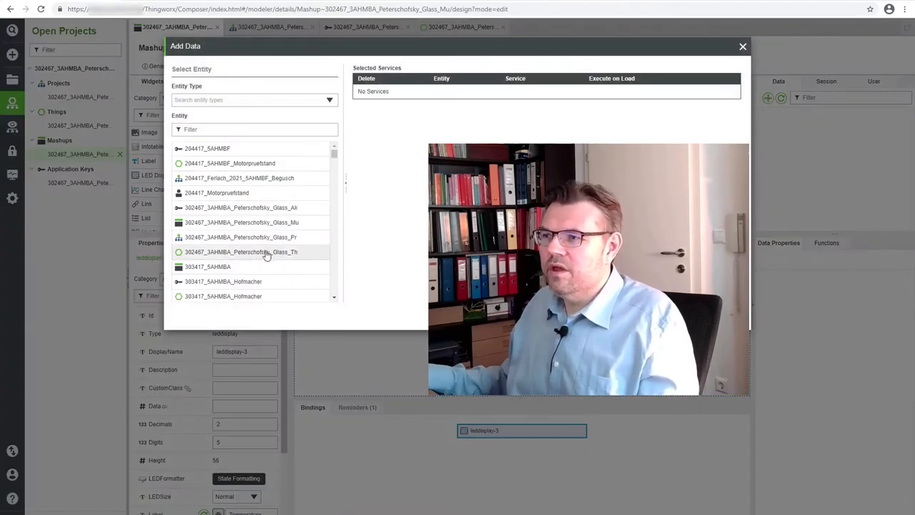
Step: Select the glass Thing and add its GetPropertyValues service as mashup data
left_click(240, 252)
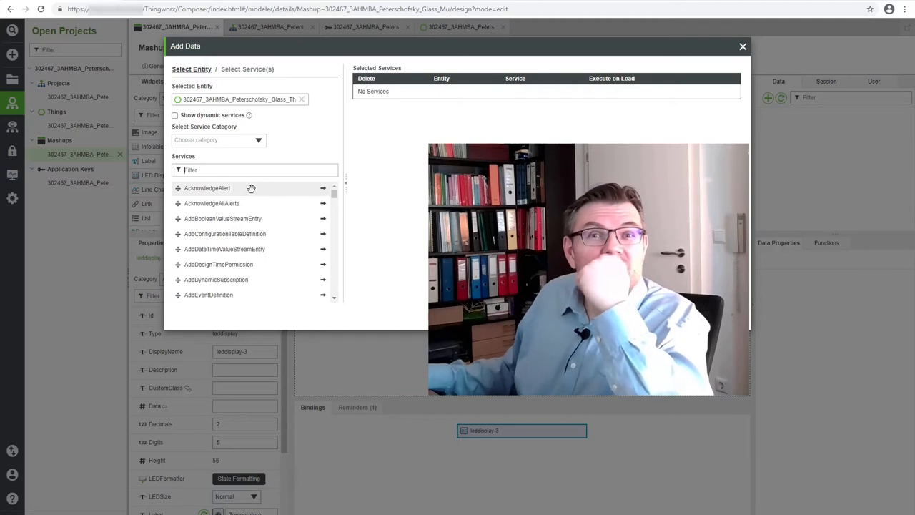
scroll("down", 3)
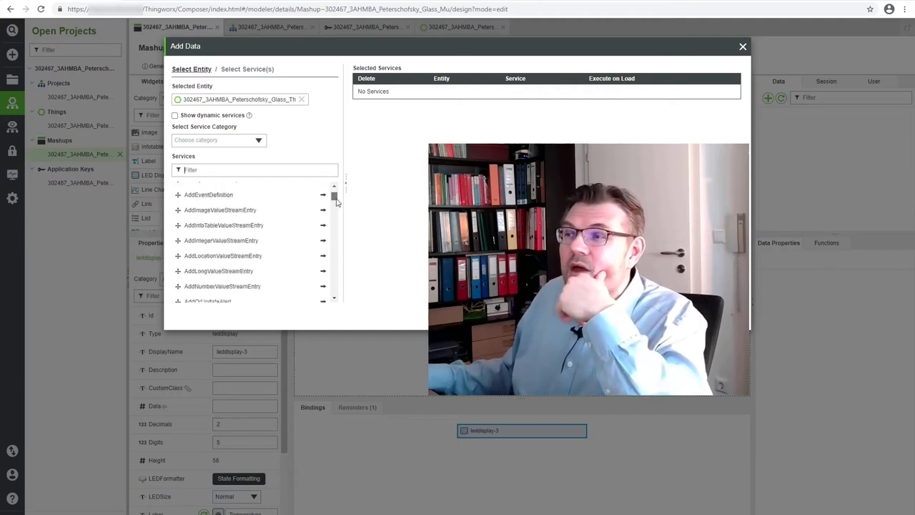
scroll("down", 3)
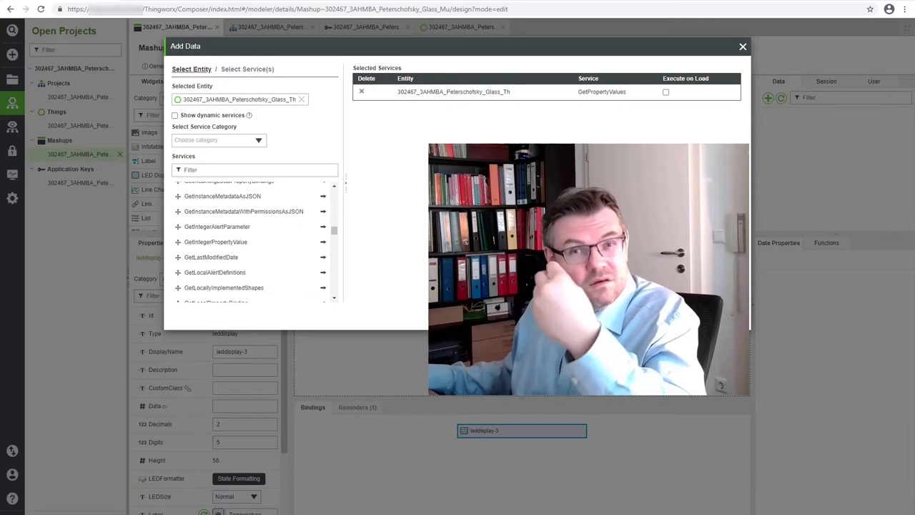
left_click(742, 47)
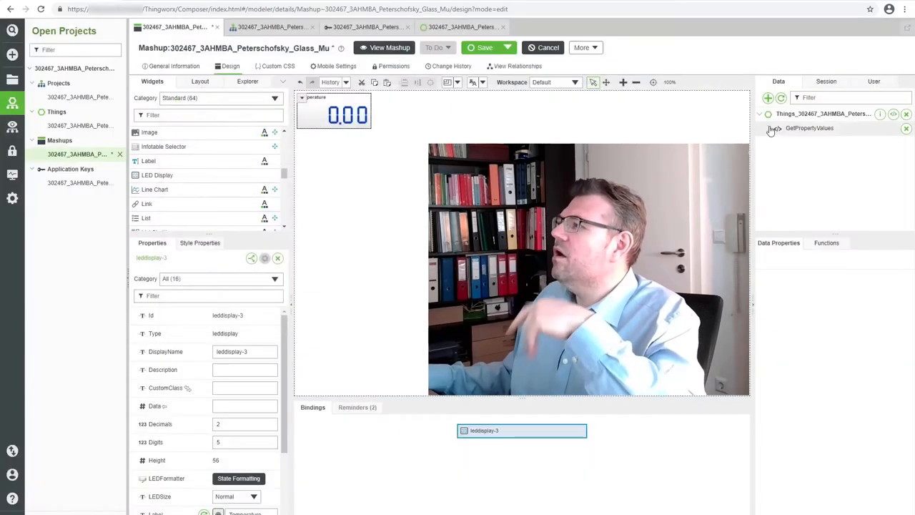
Step: Bind GetPropertyValues' All Data GlassTemp to leddisplay-3's Data and save
left_click(770, 128)
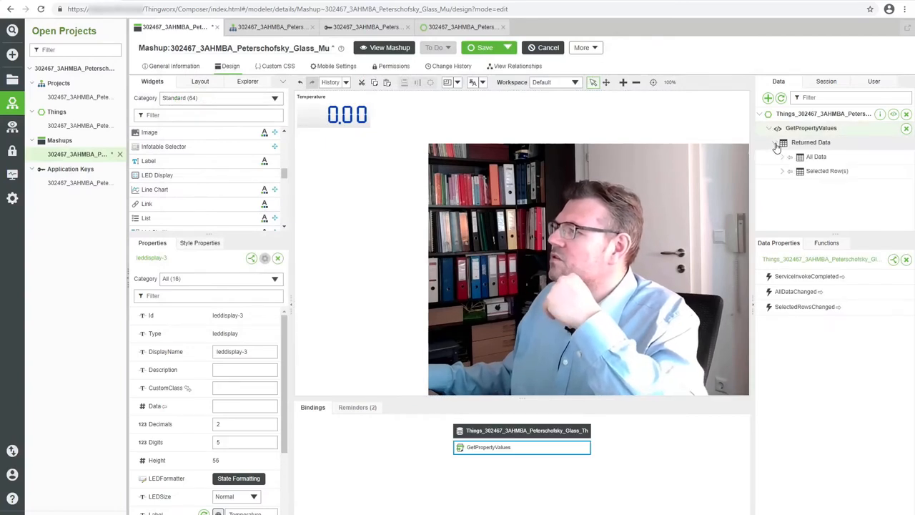
left_click(778, 147)
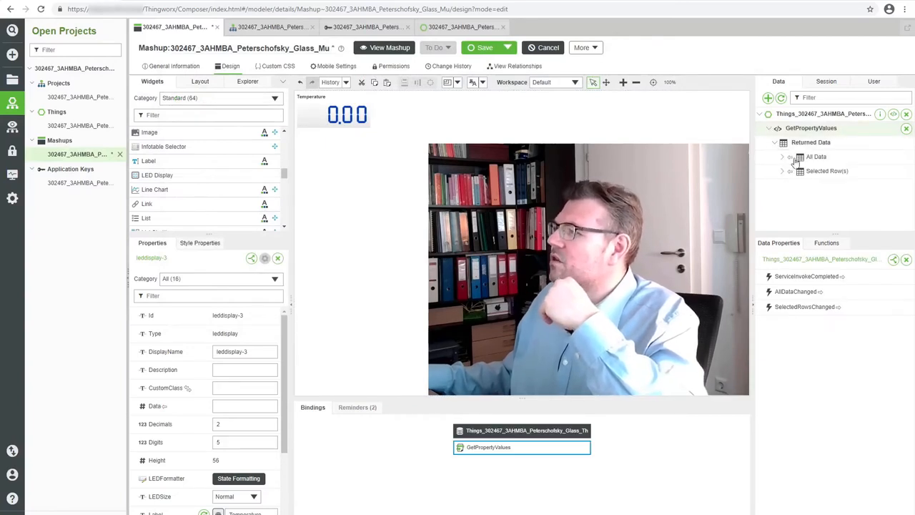
left_click(783, 156)
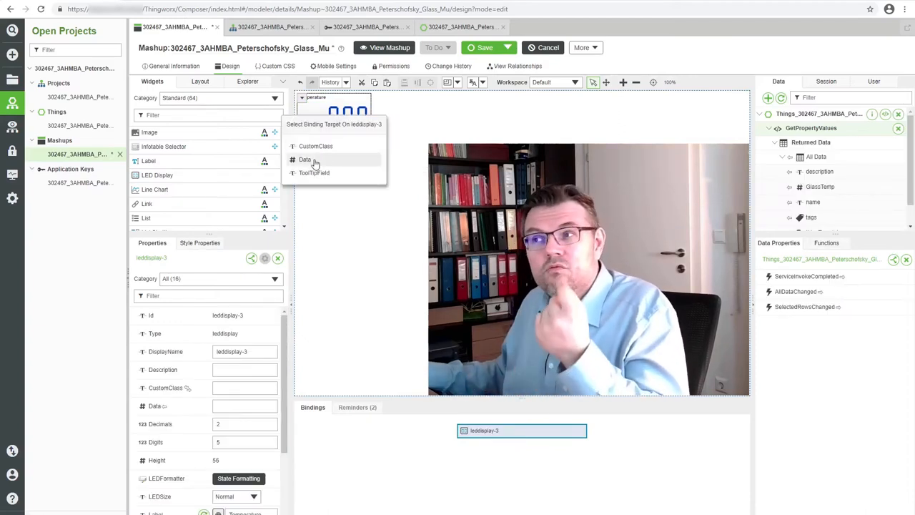
left_click(306, 159)
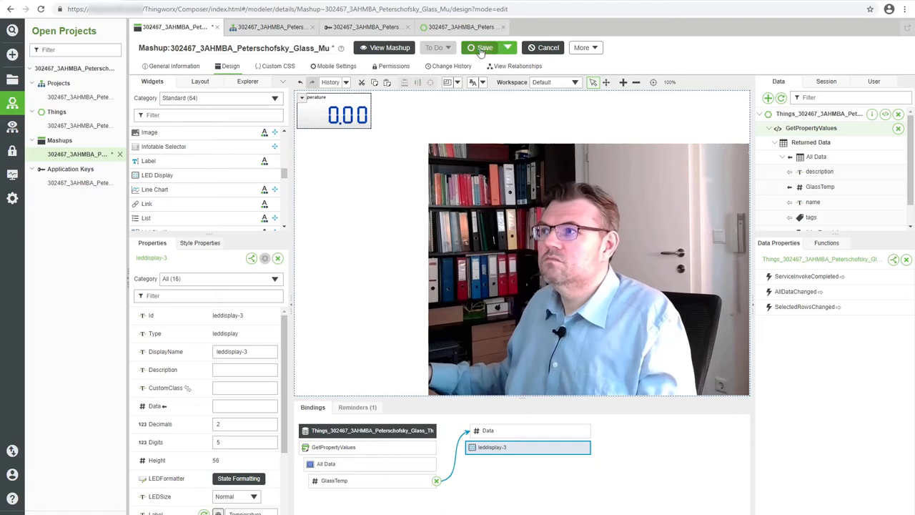
left_click(485, 48)
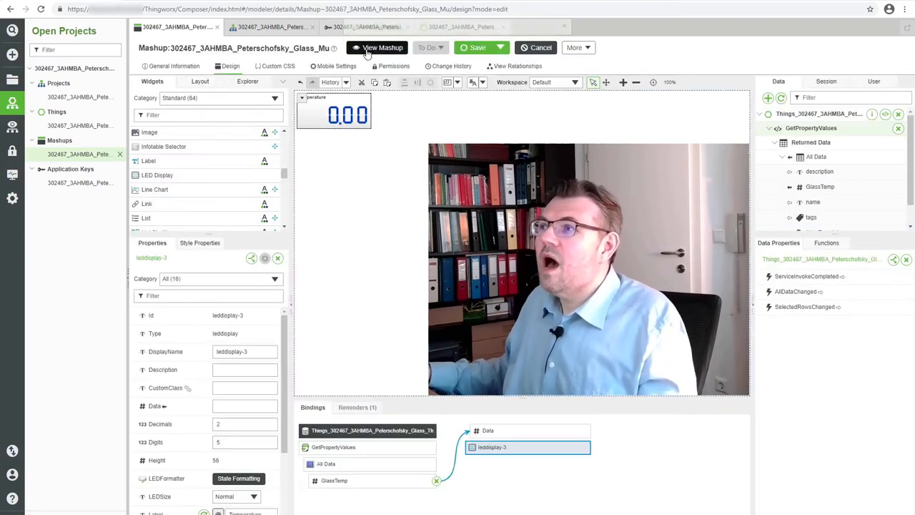
Step: View the mashup in Runtime, where Temperature still reads 0.00
left_click(383, 47)
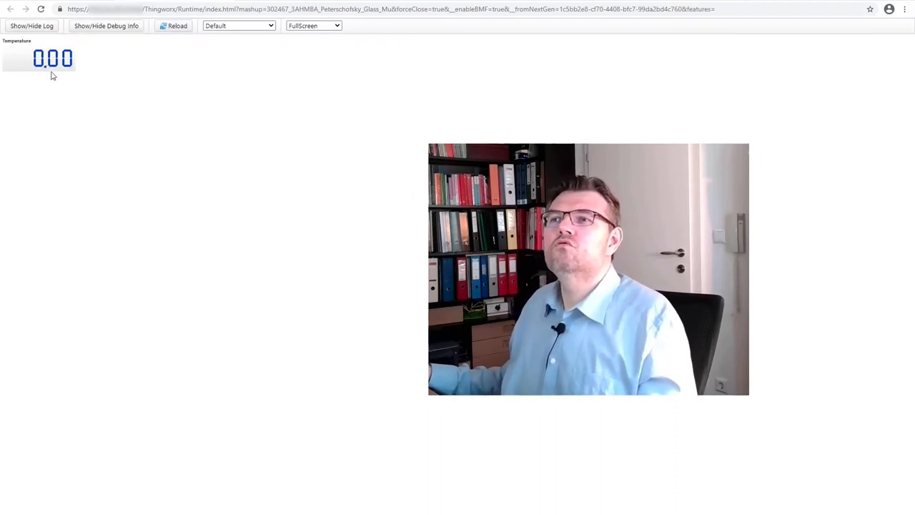
mouse_move(59, 70)
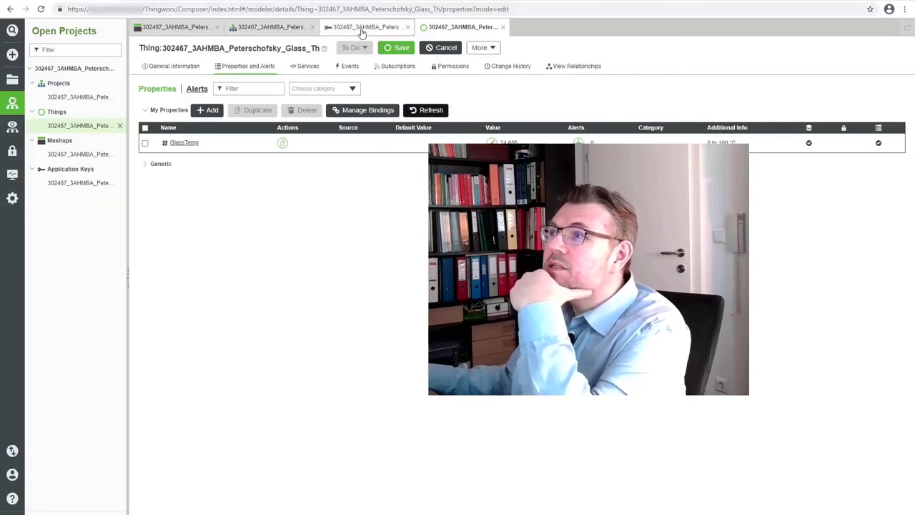
Step: Check GlassTemp's current value on the glass Thing's Properties page
left_click(366, 27)
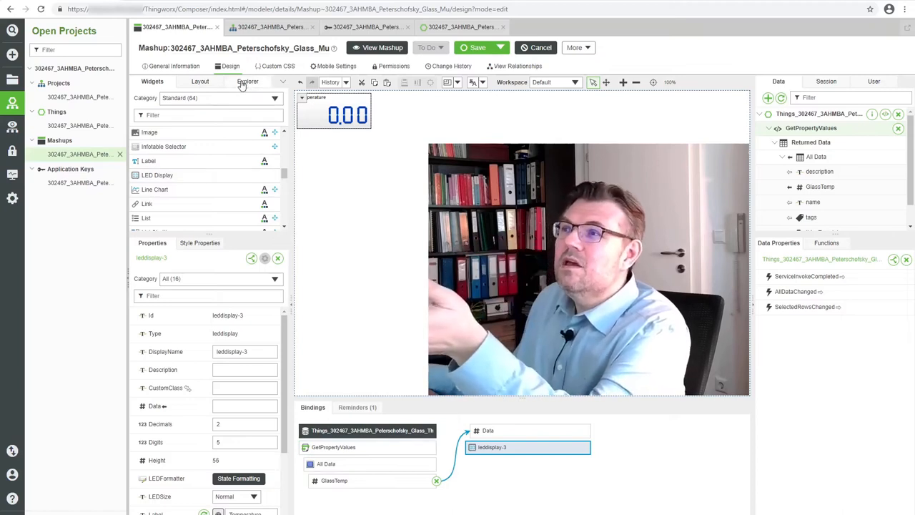
Step: Bind the mashup root's Loaded event to GetPropertyValues in the Explorer
left_click(248, 81)
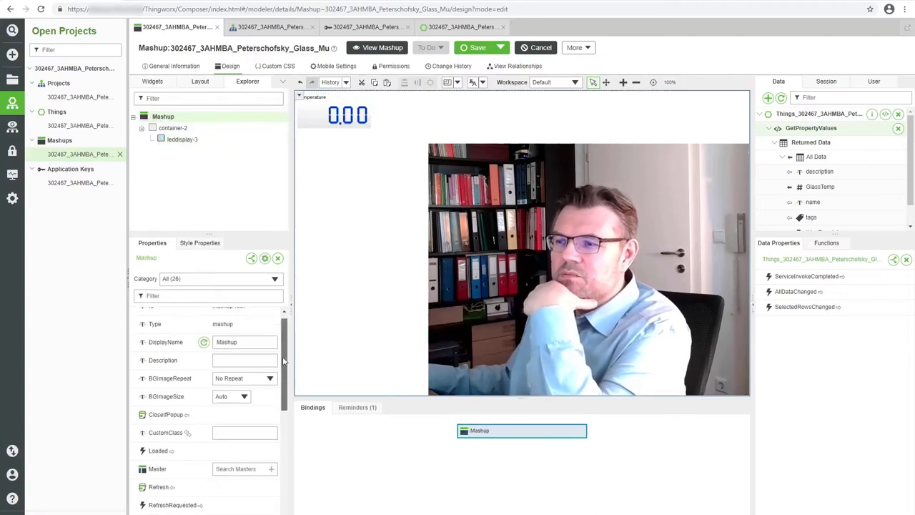
scroll("down", 3)
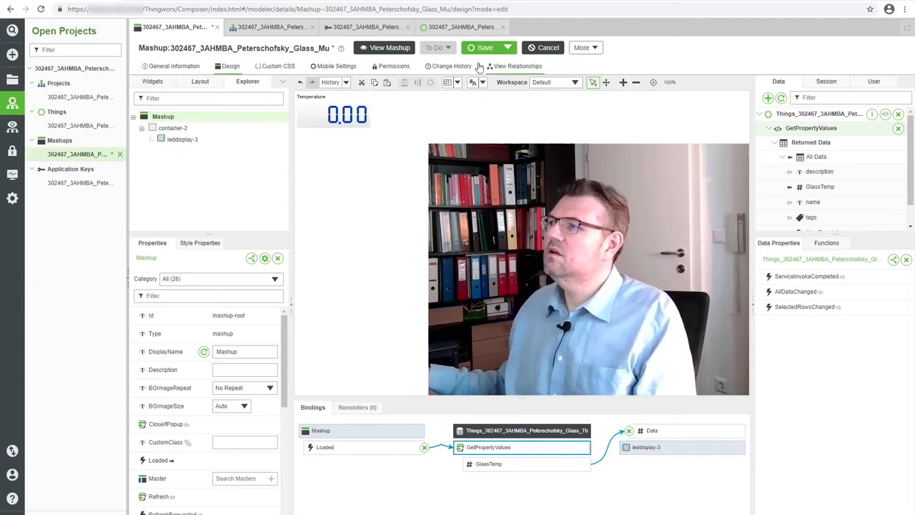
Step: Save and view the mashup, Temperature now showing live readings like 25.24
left_click(485, 47)
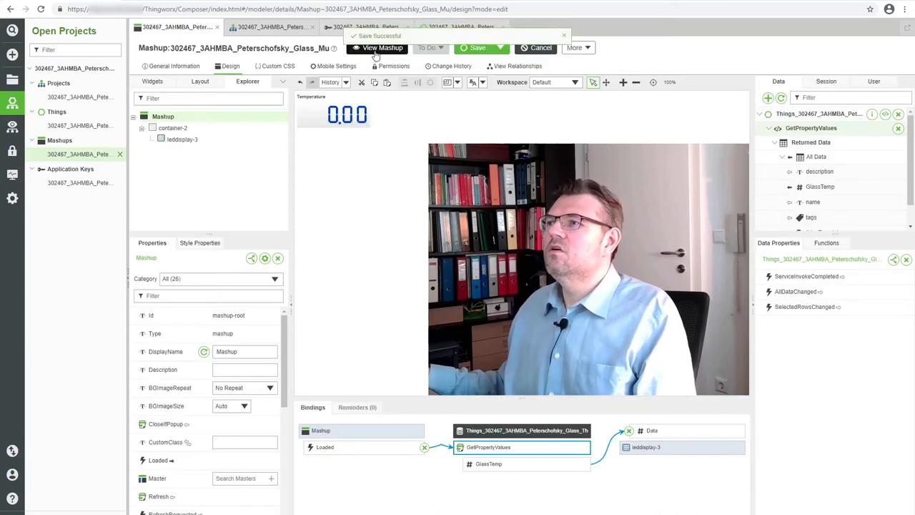
left_click(377, 48)
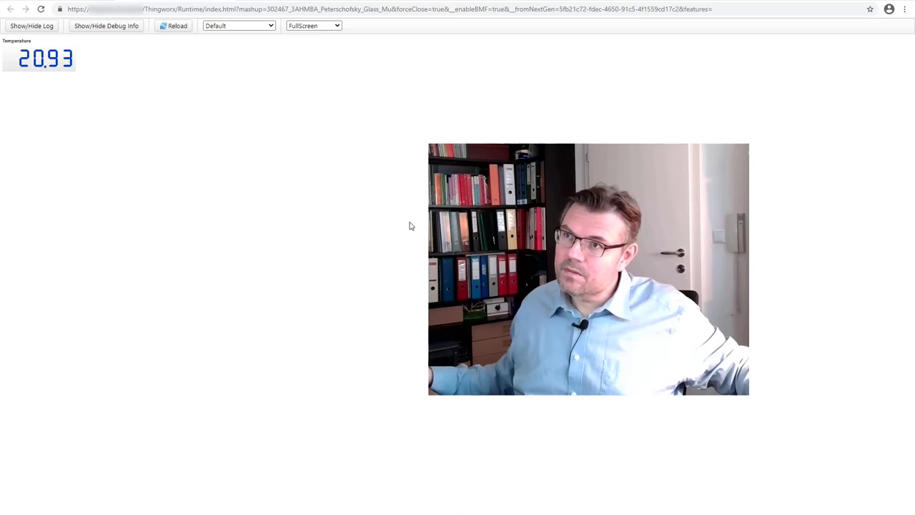
left_click(174, 25)
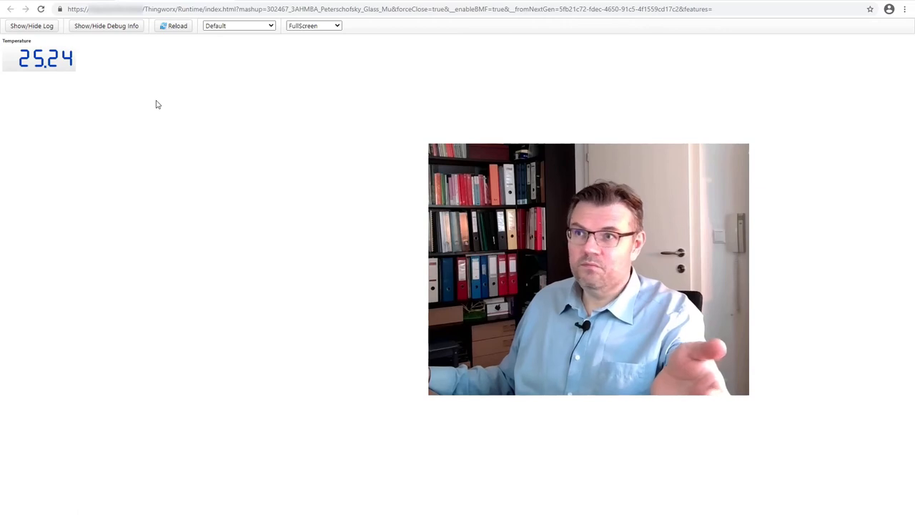
mouse_move(160, 107)
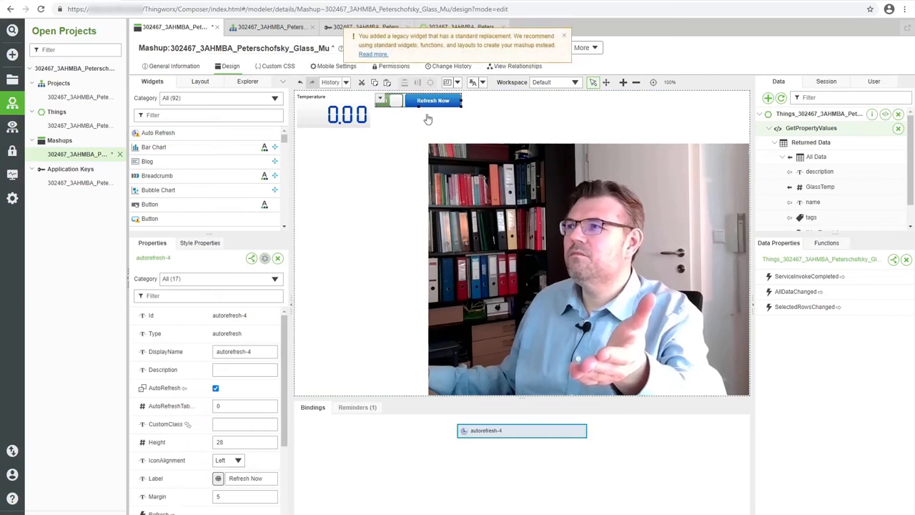
mouse_move(429, 104)
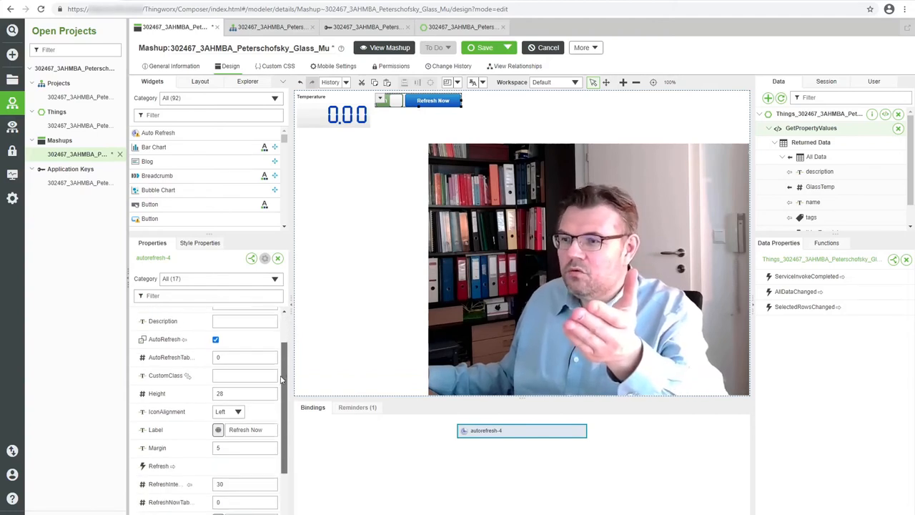
Step: Add an Auto Refresh widget and bind its Refresh event to GetPropertyValues
scroll("down", 3)
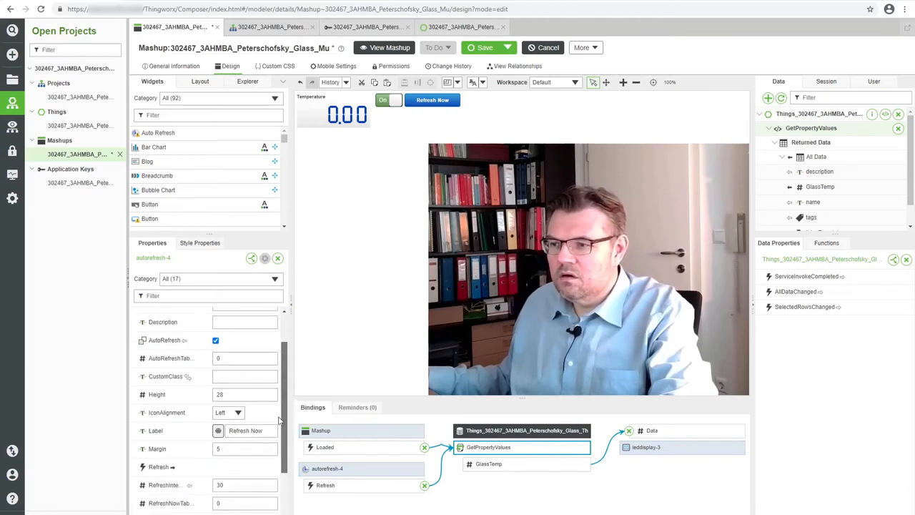
Step: Change autorefresh-4's RefreshInterval from 30 to 3 seconds
scroll("down", 3)
type("3")
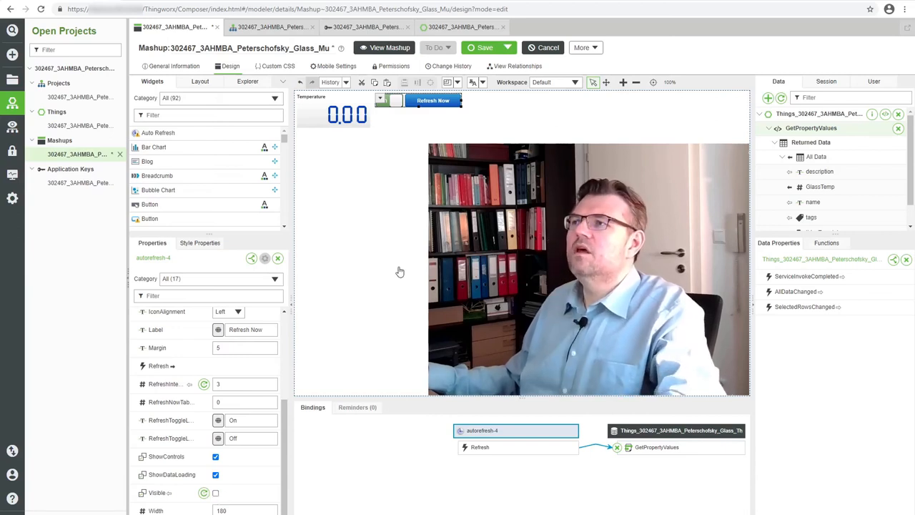
left_click(484, 48)
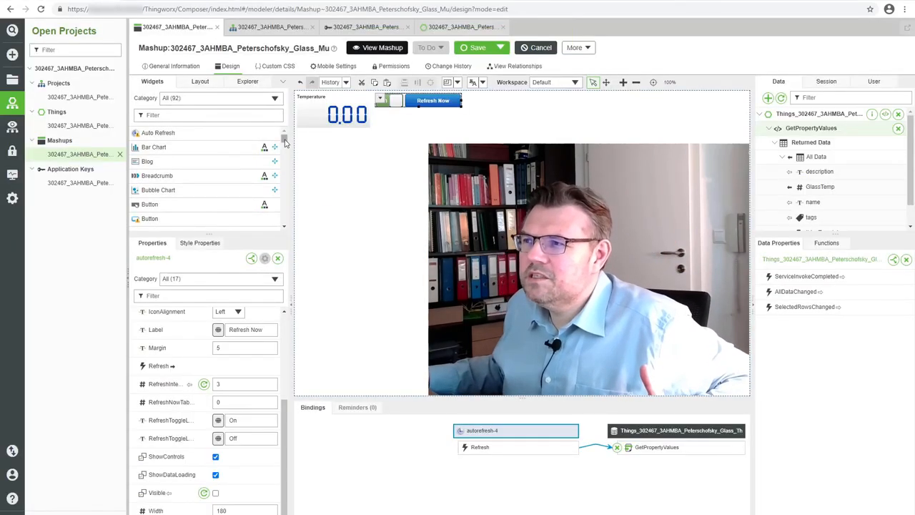
scroll("down", 3)
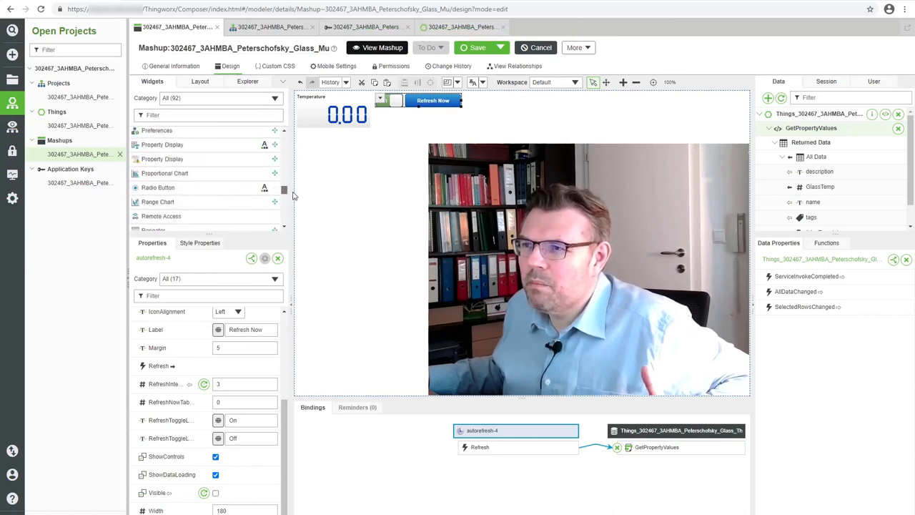